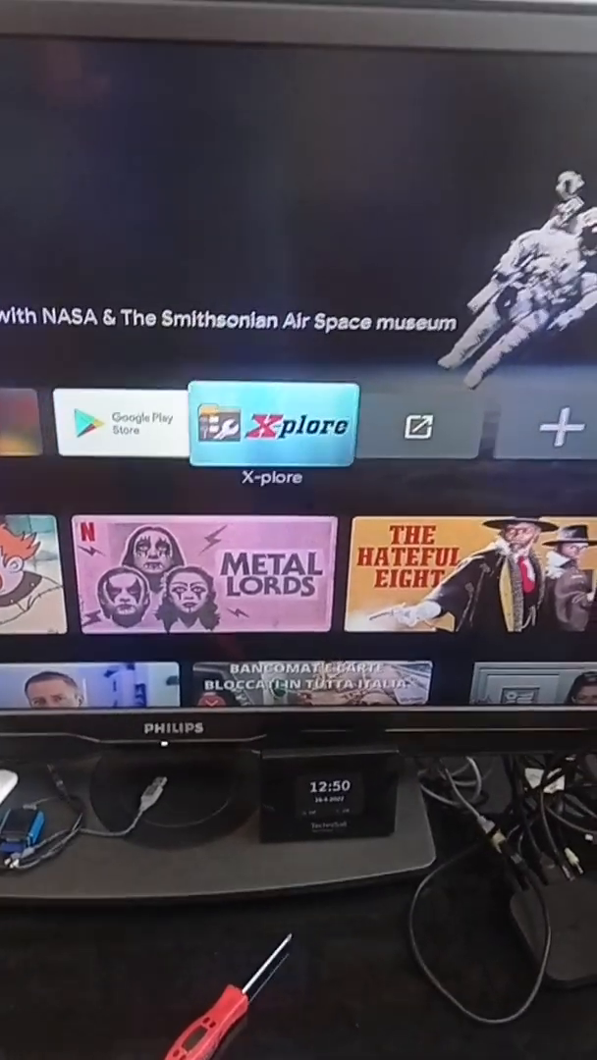
- Navigate Settings > Device Preferences > Storage and select the USB drive 'test'
click(265, 424)
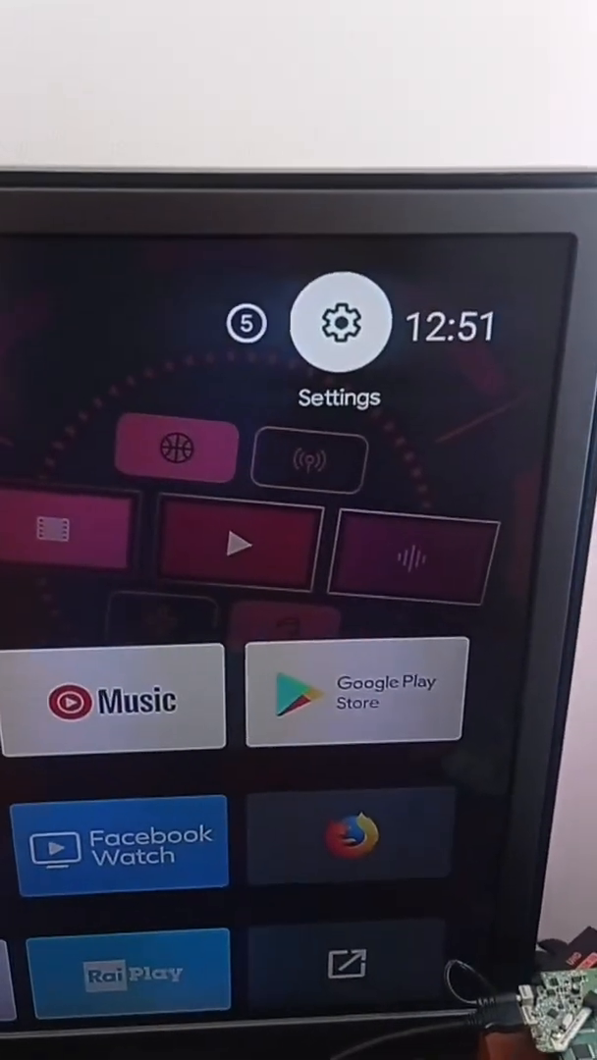
click(337, 326)
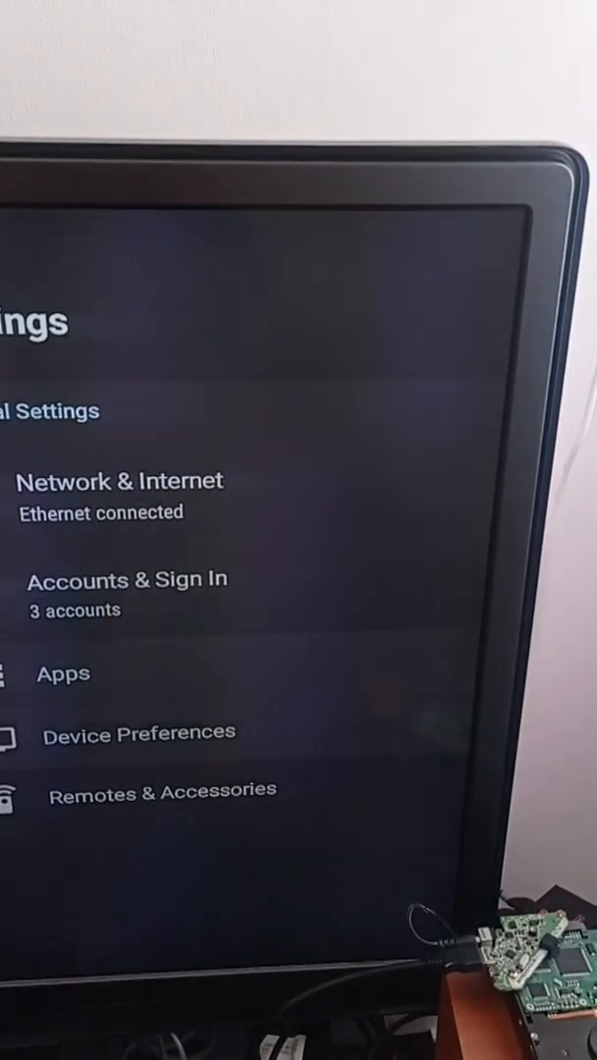
click(138, 732)
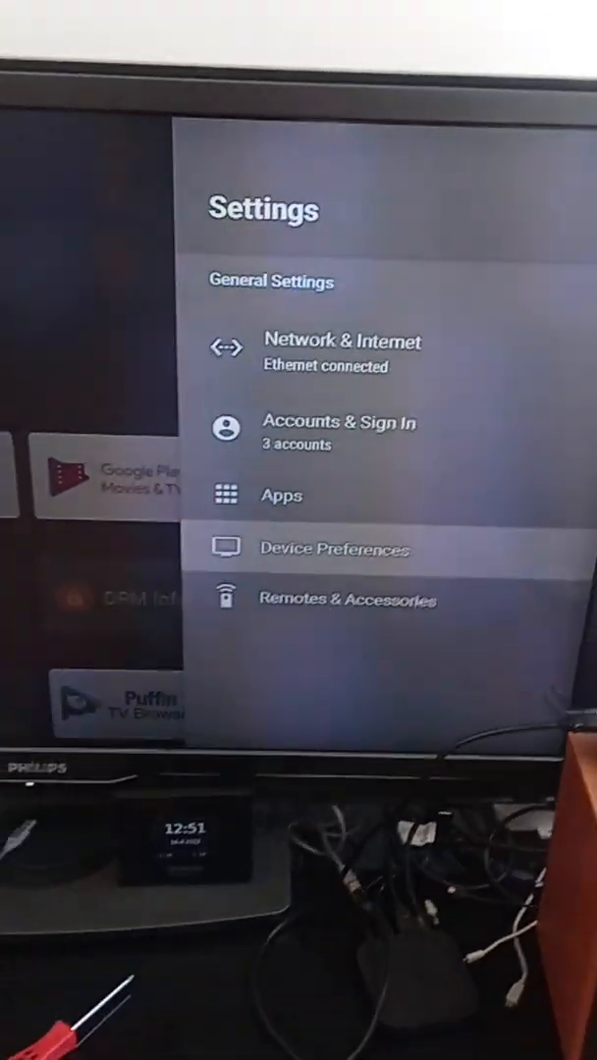
click(334, 549)
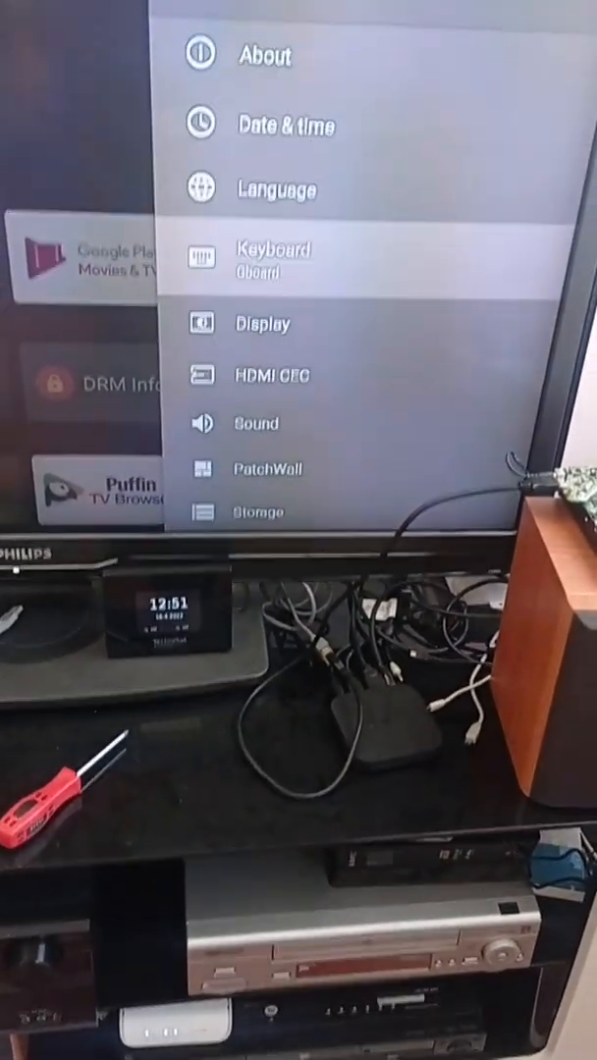
scroll(down, 3)
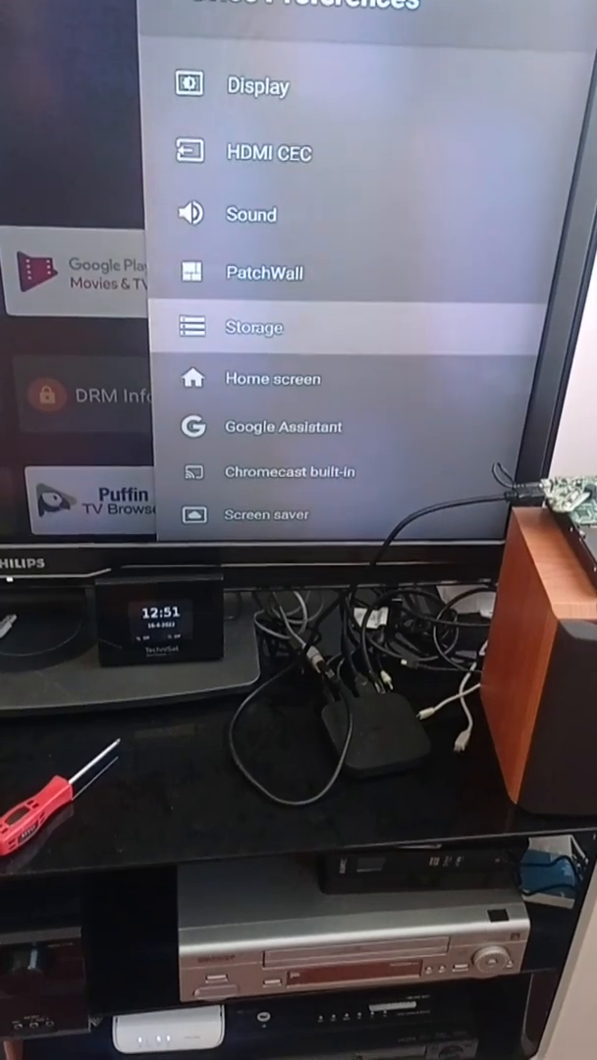
click(256, 326)
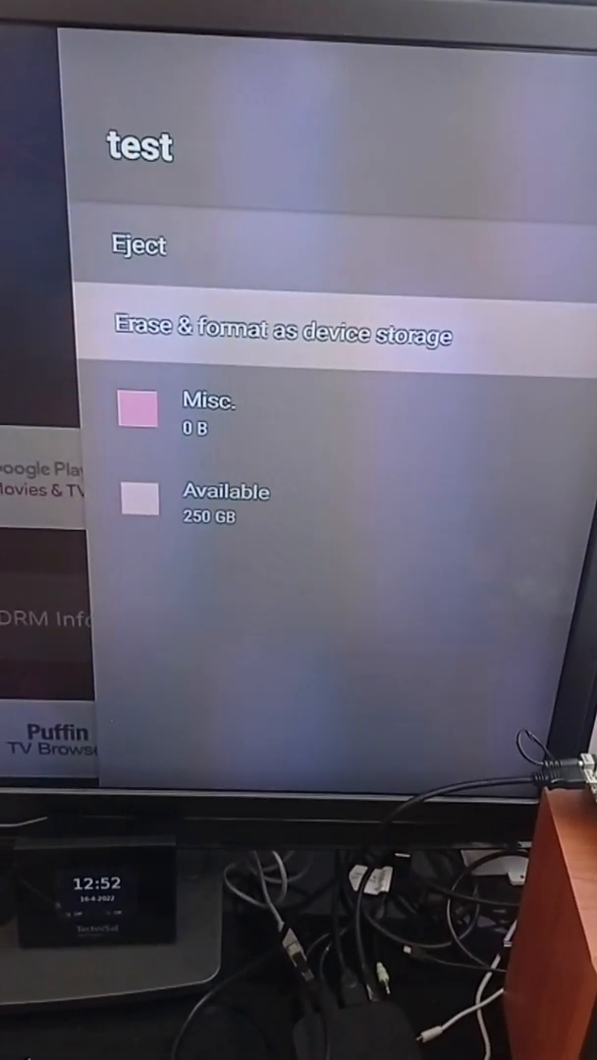
- Choose 'Erase & format as device storage' for 'test' and confirm Format to reach the backup warning
click(282, 334)
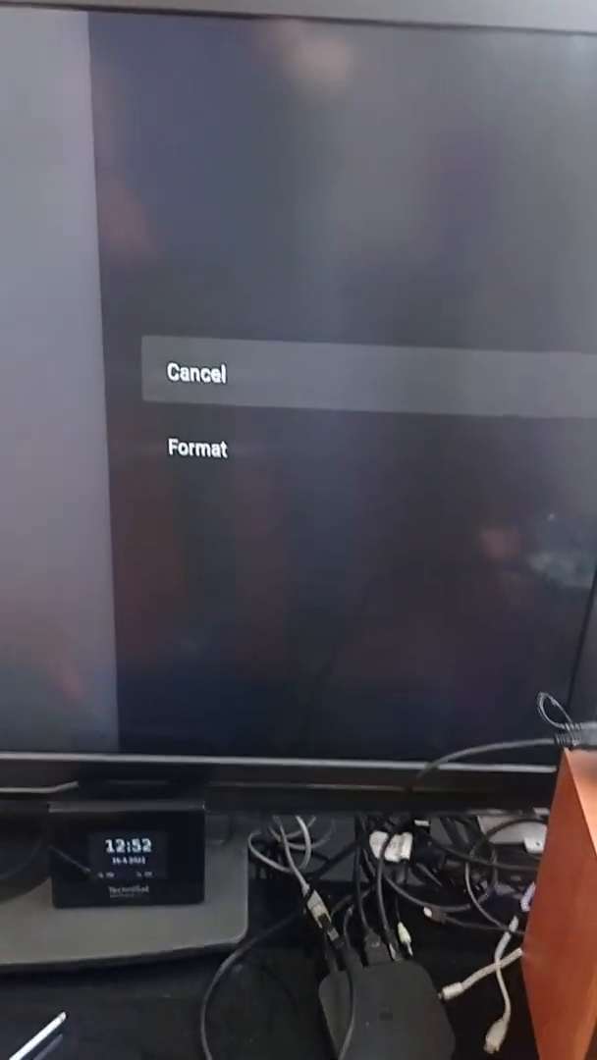
click(198, 450)
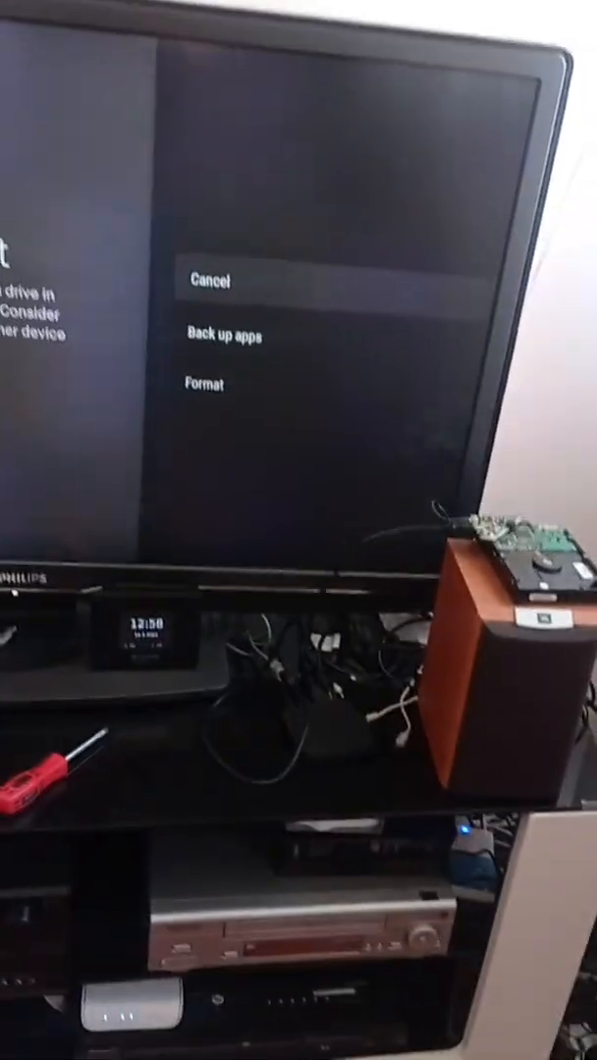
- Confirm Format on the warning so 'test' is erased, ending back on the home screen
click(204, 385)
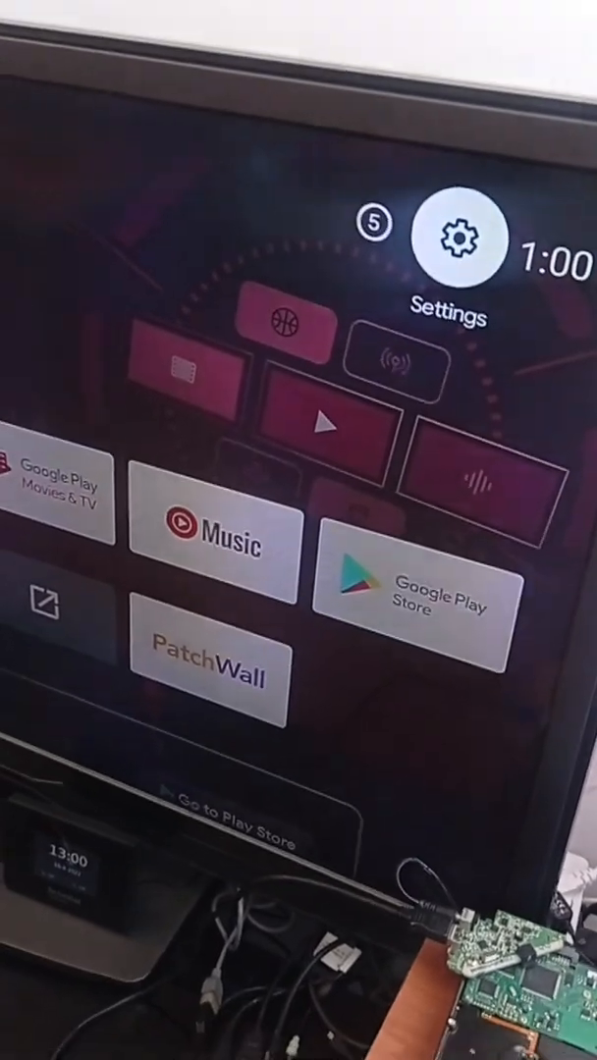
- Reopen Settings > Device Preferences > Storage and select the USB drive's setup choices
click(461, 235)
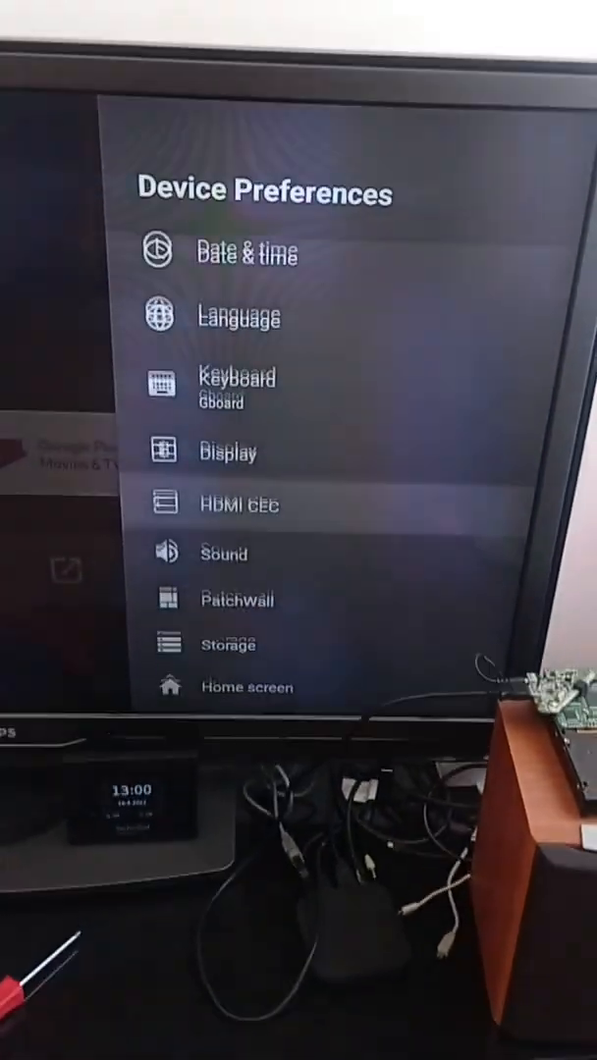
scroll(down, 3)
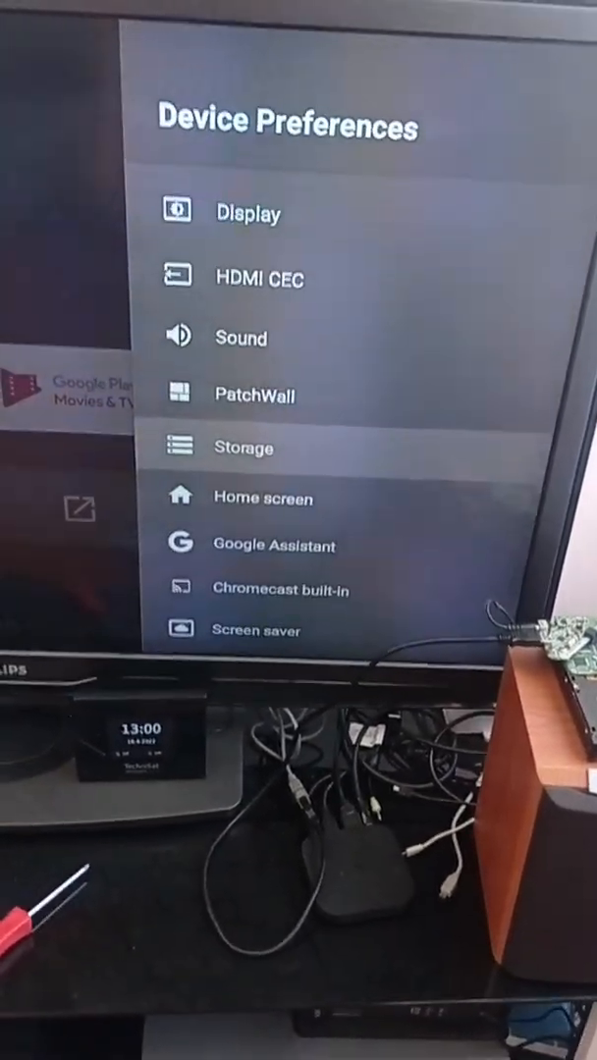
click(243, 448)
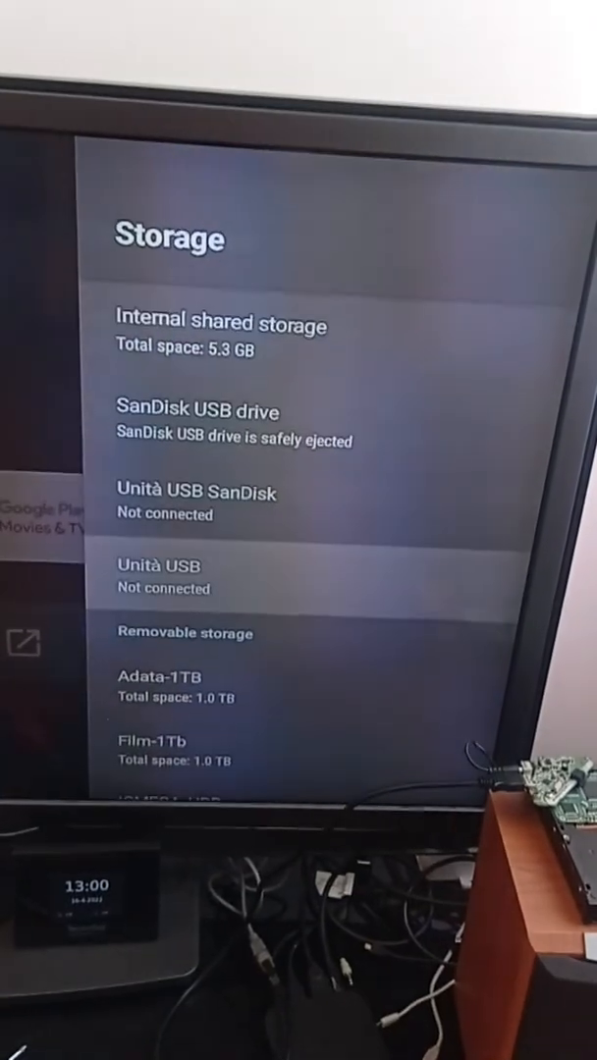
scroll(down, 3)
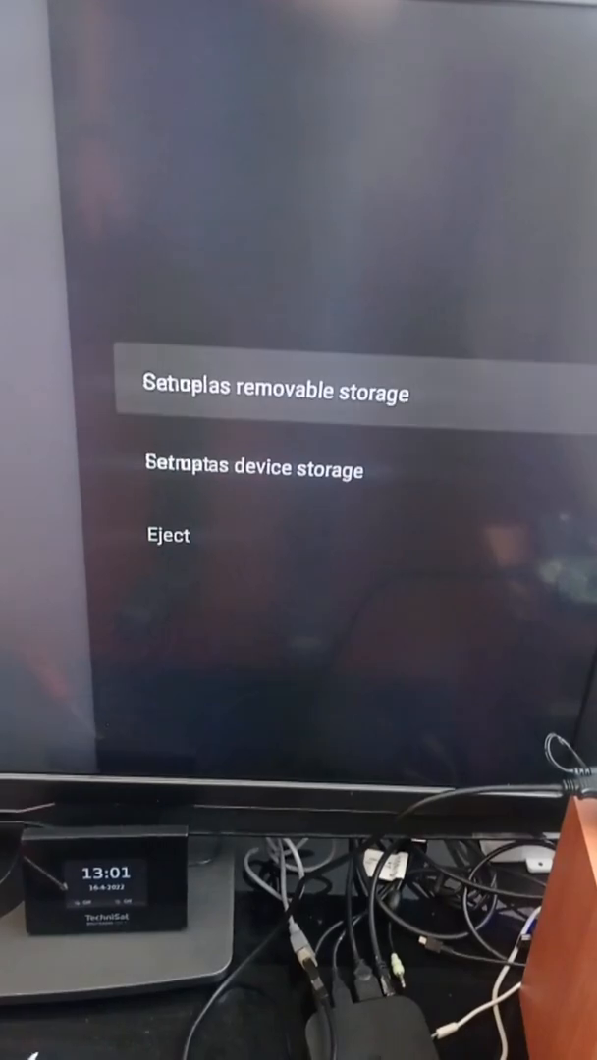
- Set the USB drive up as removable storage and return to the home screen
click(279, 391)
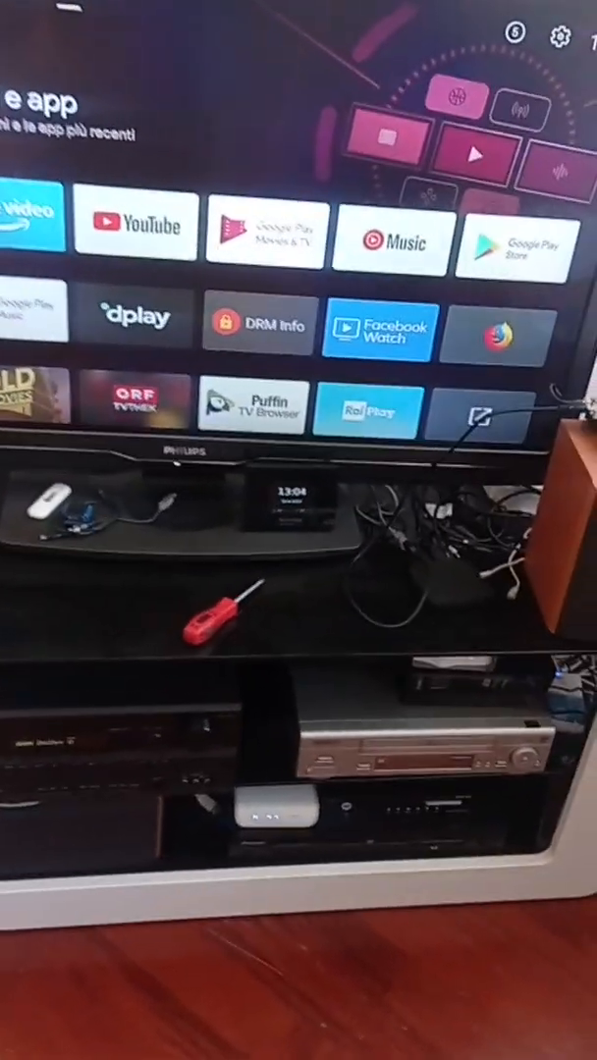
scroll(down, 3)
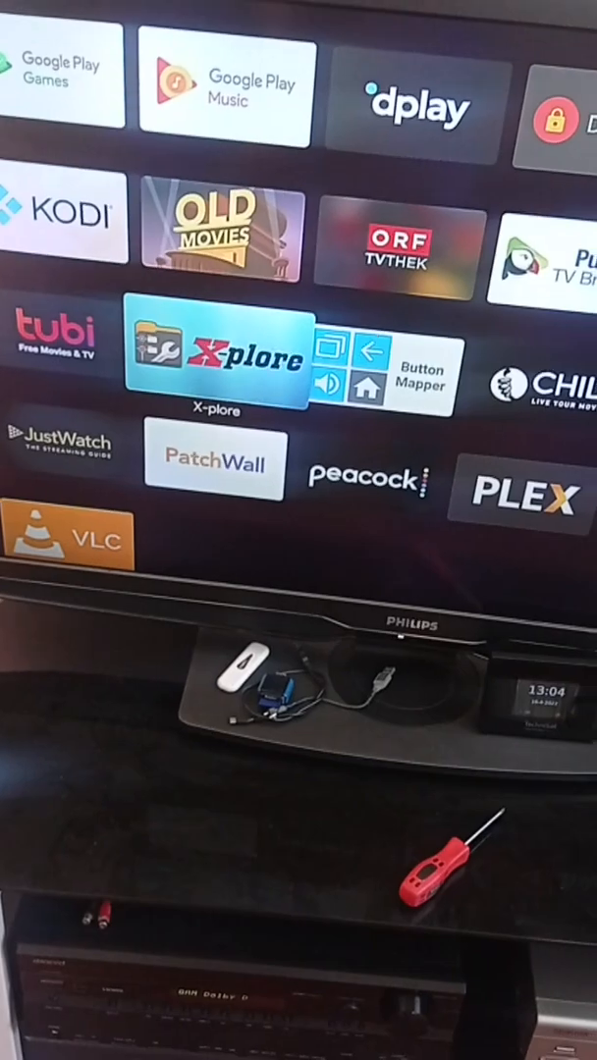
- Launch X-plore from the home screen, listing the WD USB drive
click(212, 363)
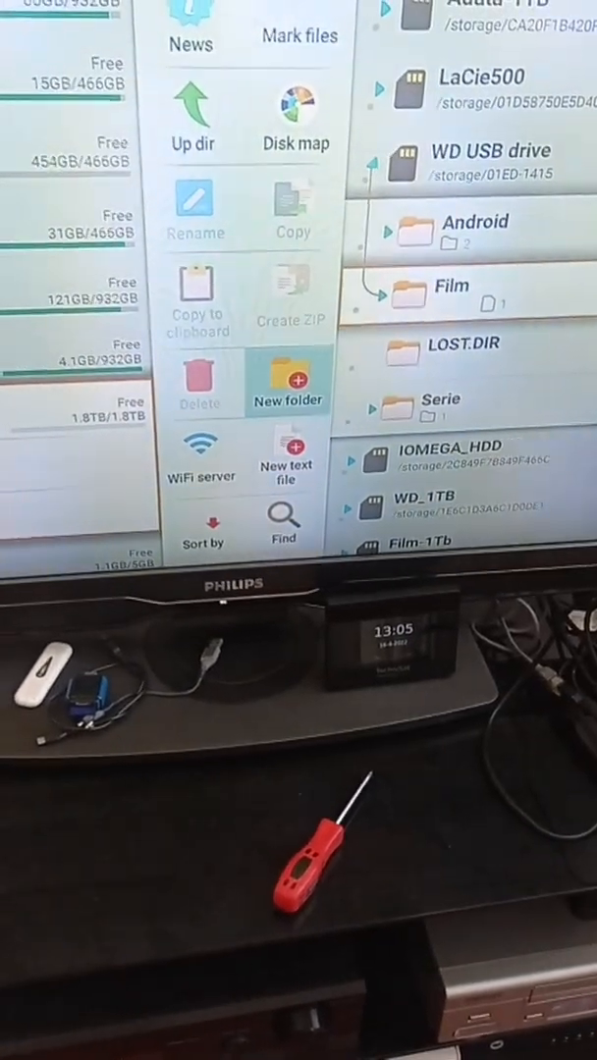
- Start a new folder on drive FFBB-14E7, typing 'q' as its name
click(286, 383)
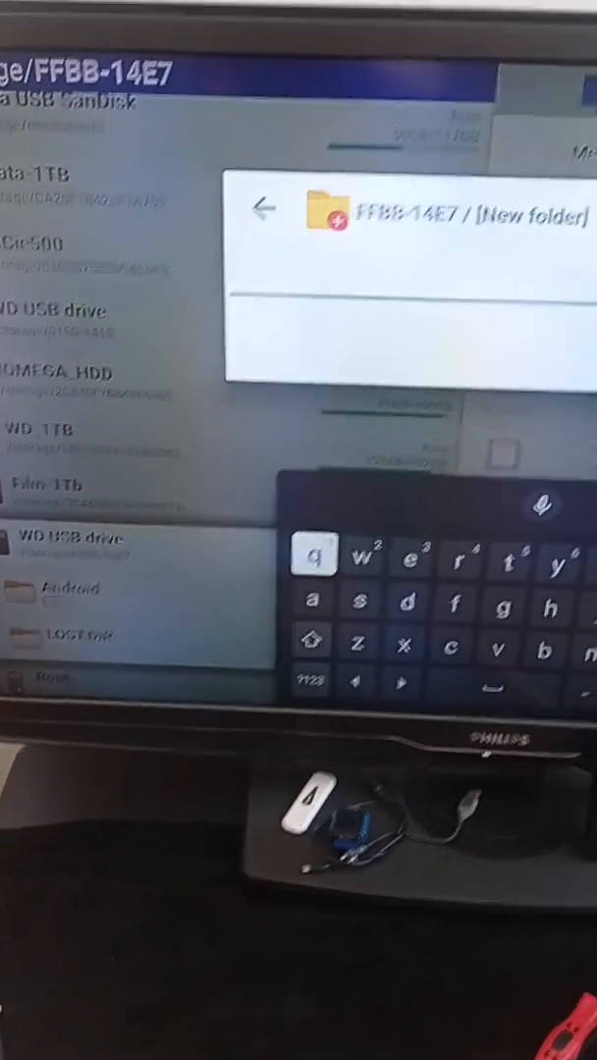
text(q)
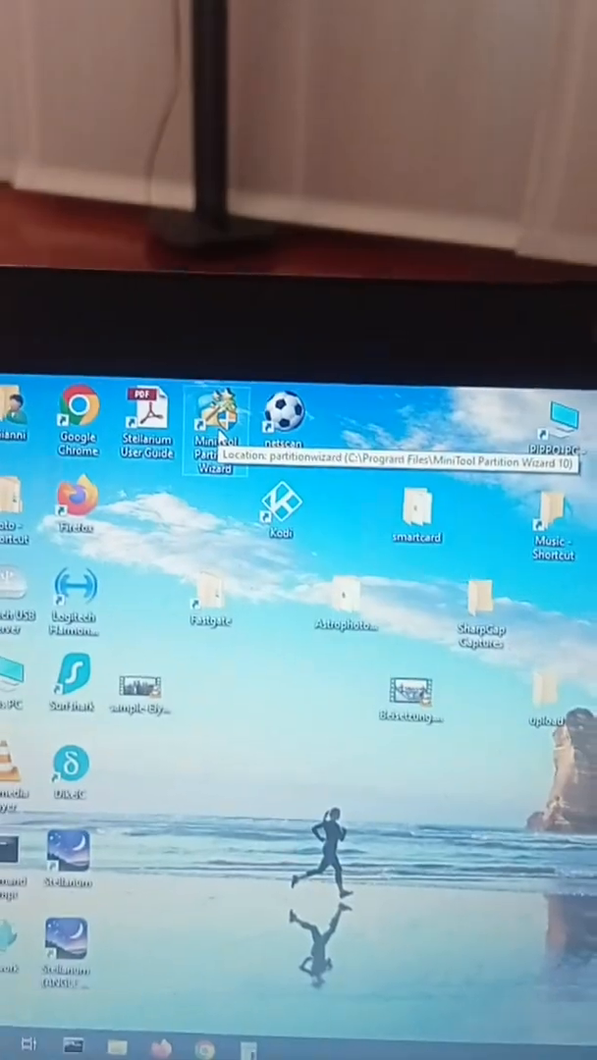
double_click(218, 428)
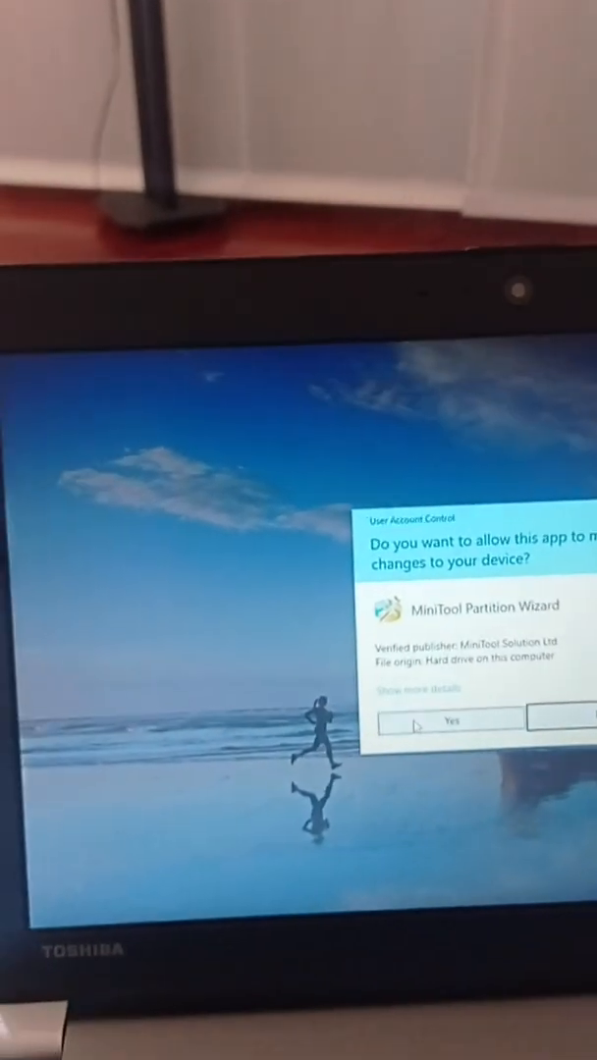
click(449, 720)
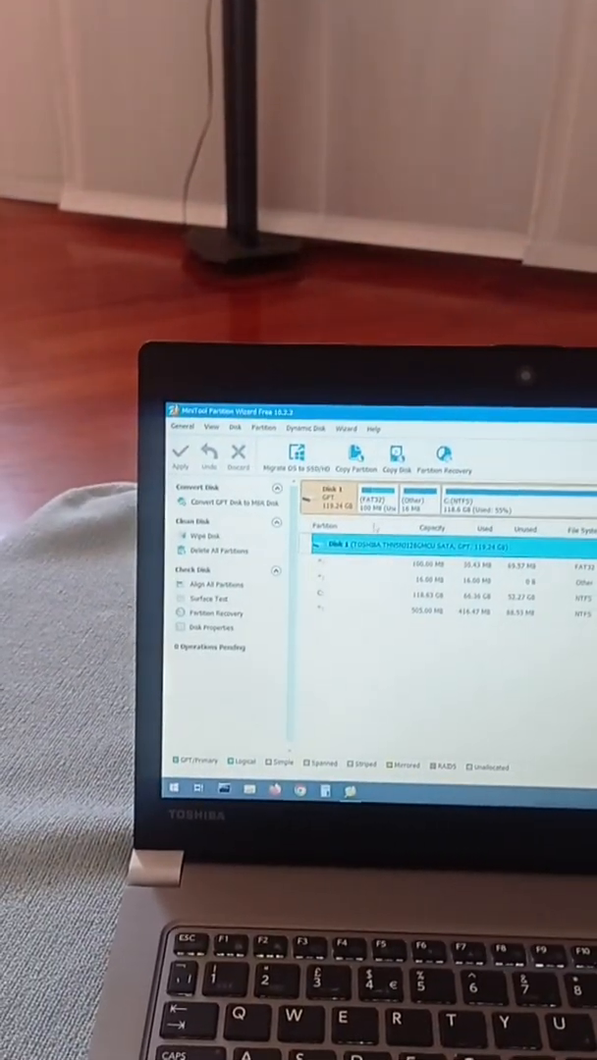
right_click(334, 569)
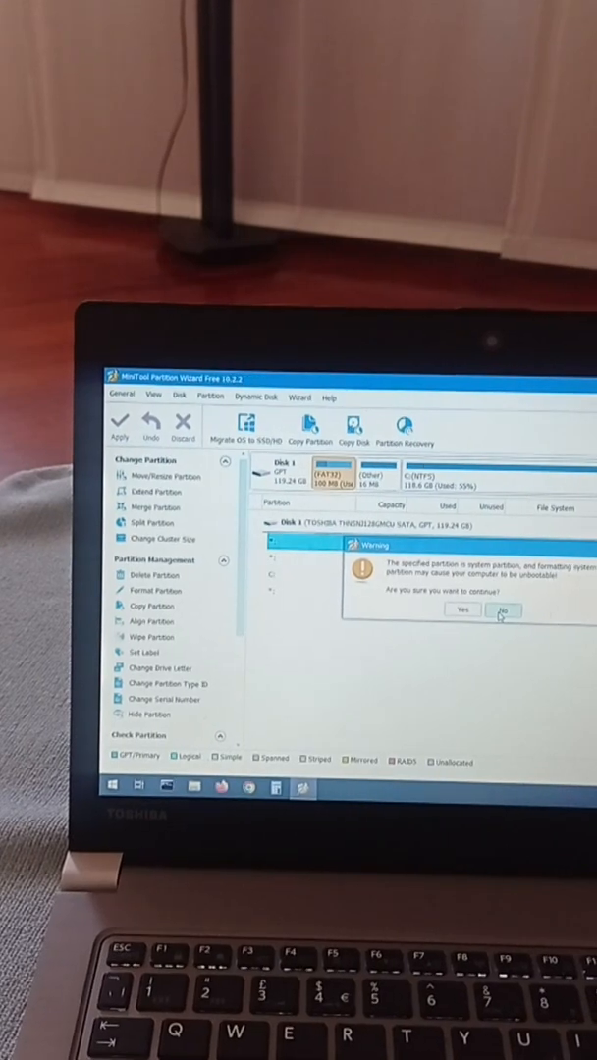
click(503, 608)
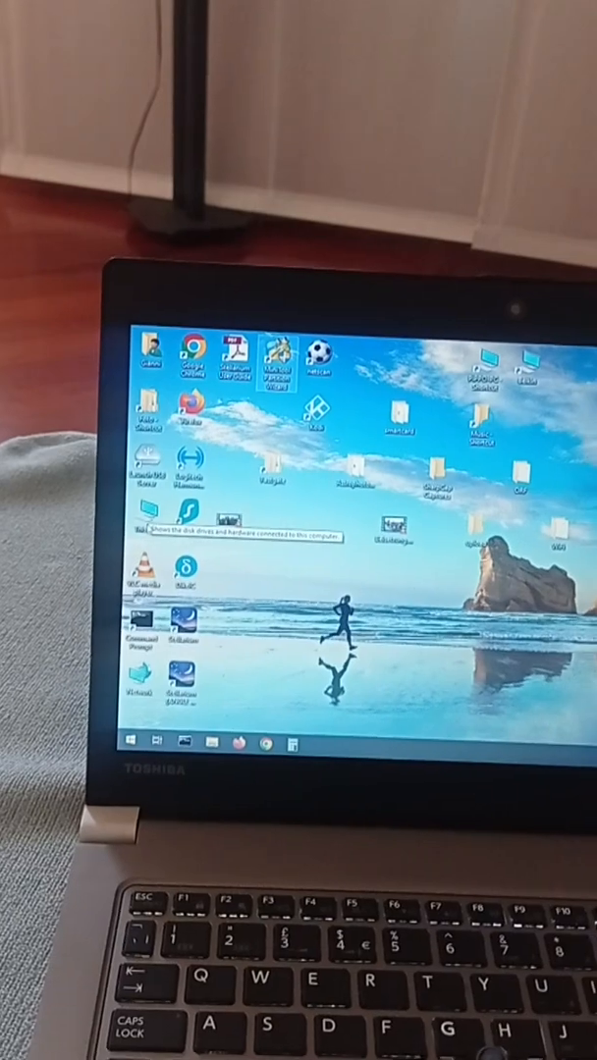
- Open This PC to list the drives, including Local Disk (D:)
double_click(145, 518)
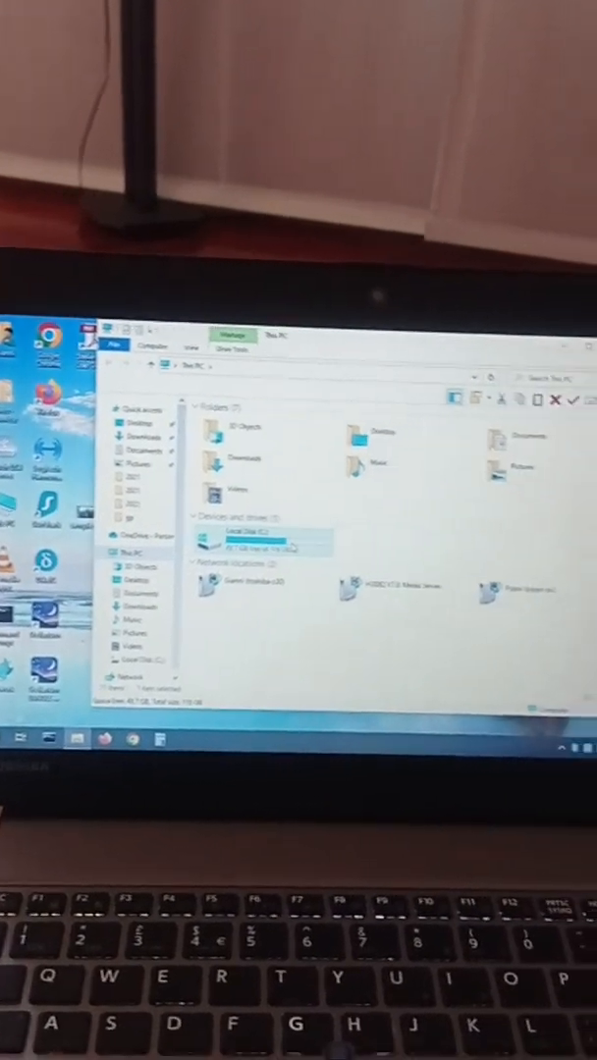
right_click(265, 455)
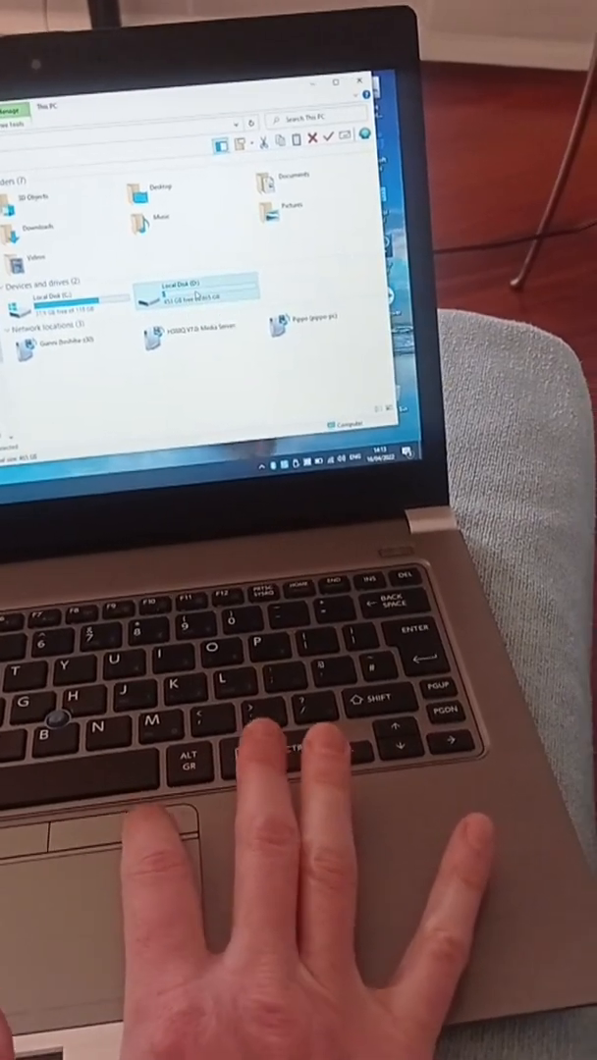
- Bring up the Format dialog for Local Disk (D:) from its context menu
right_click(196, 284)
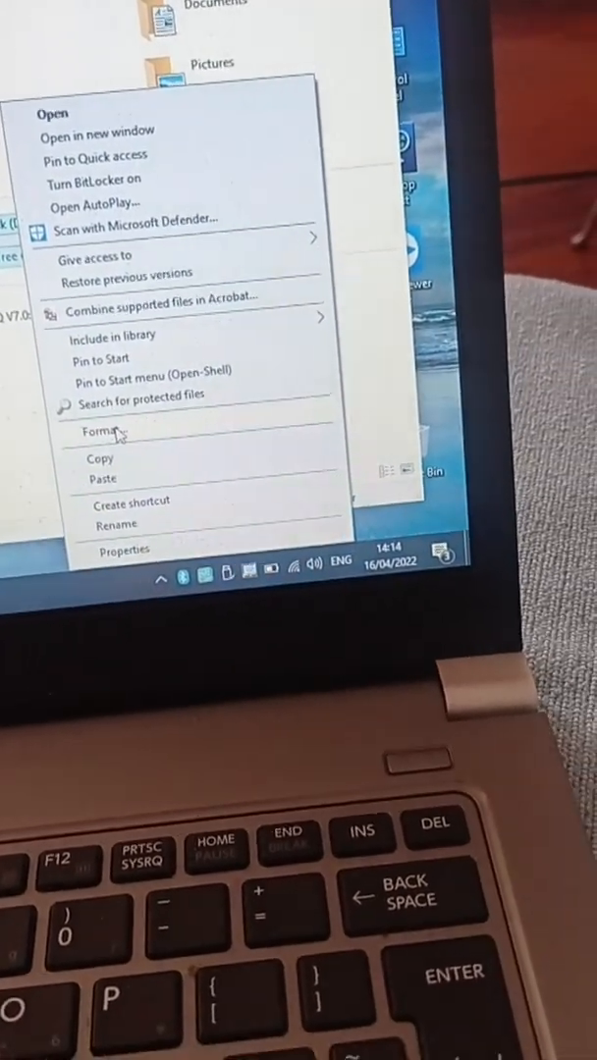
click(98, 432)
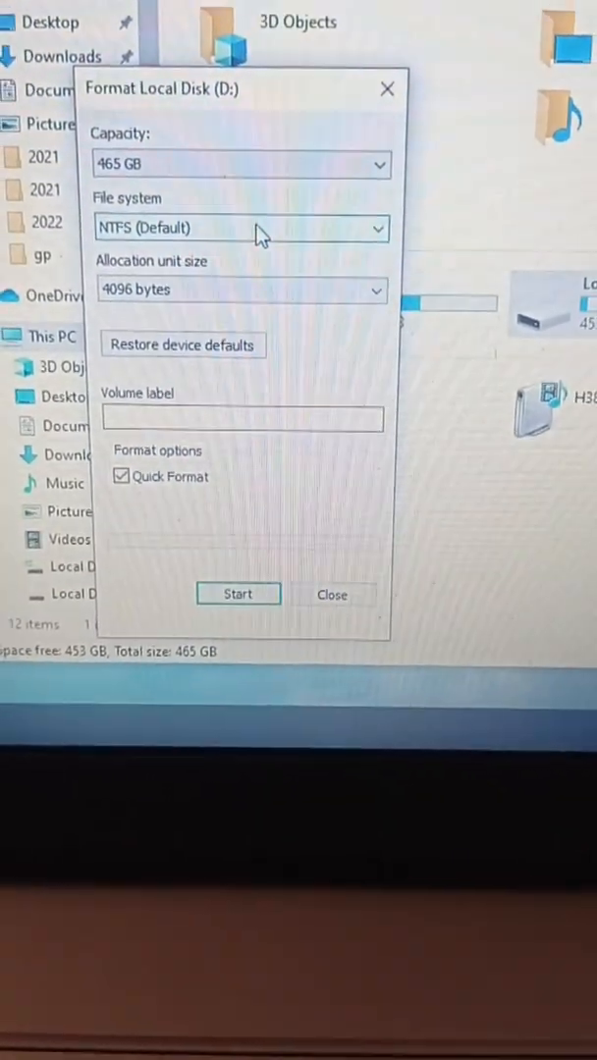
click(239, 228)
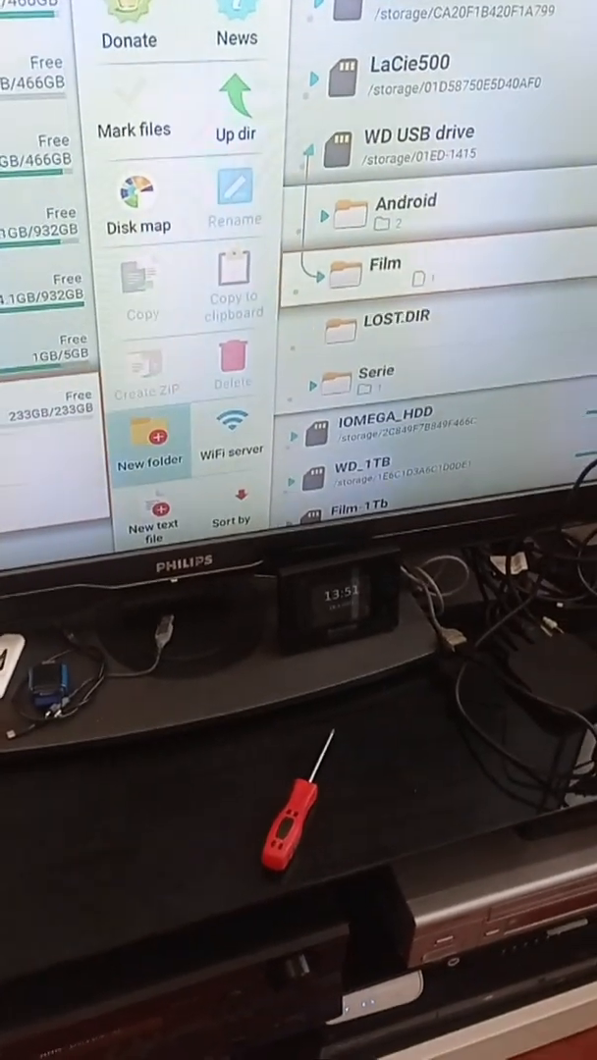
- Start a new folder on the reformatted drive CE06-9FF7, typing 'q' as its name
click(153, 447)
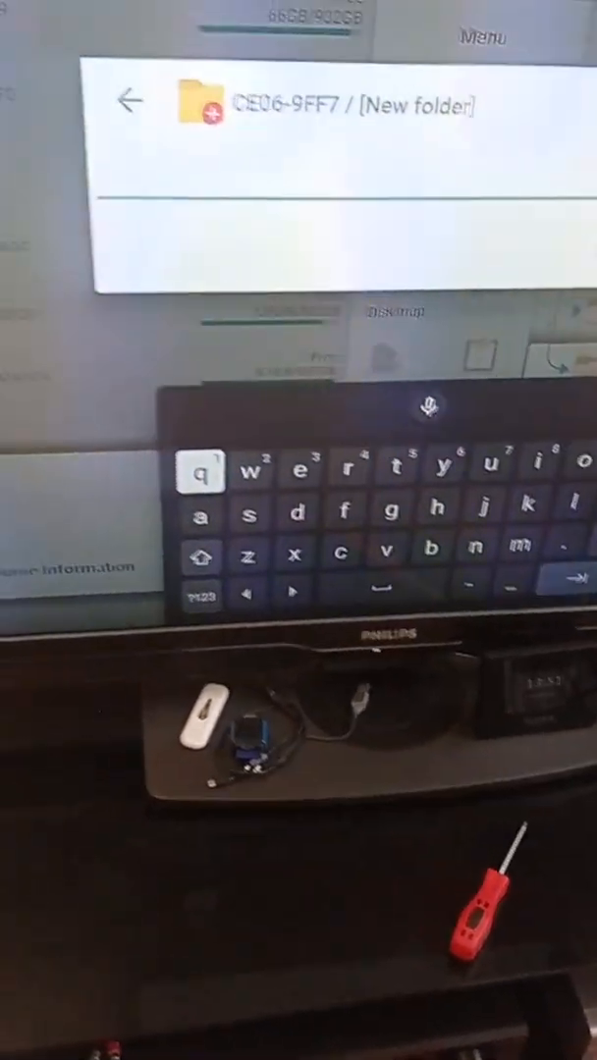
text(q)
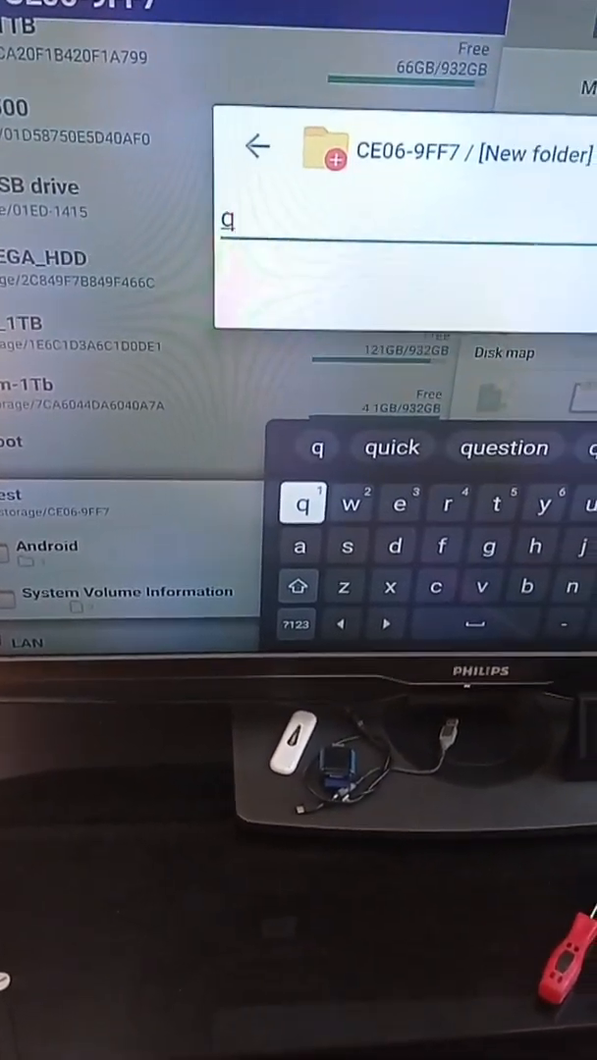